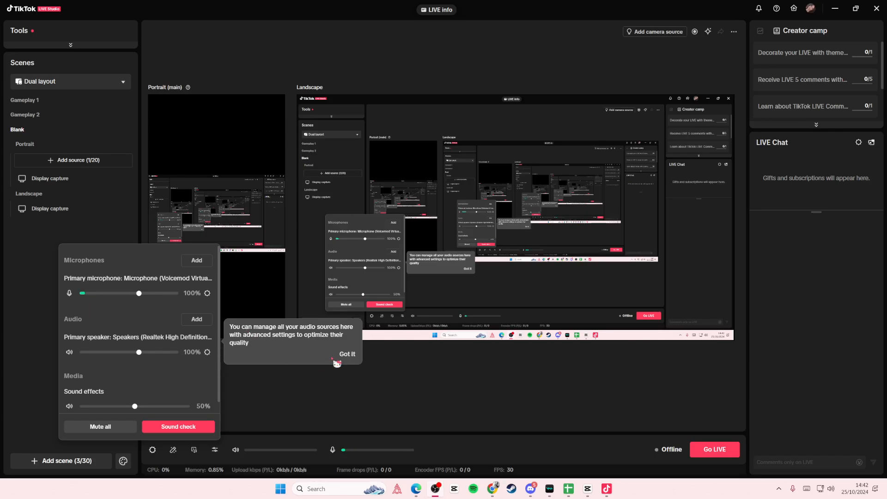
- Dismiss the tip about managing audio sources with advanced settings
{"action": "left_click", "coordinate": [346, 354]}
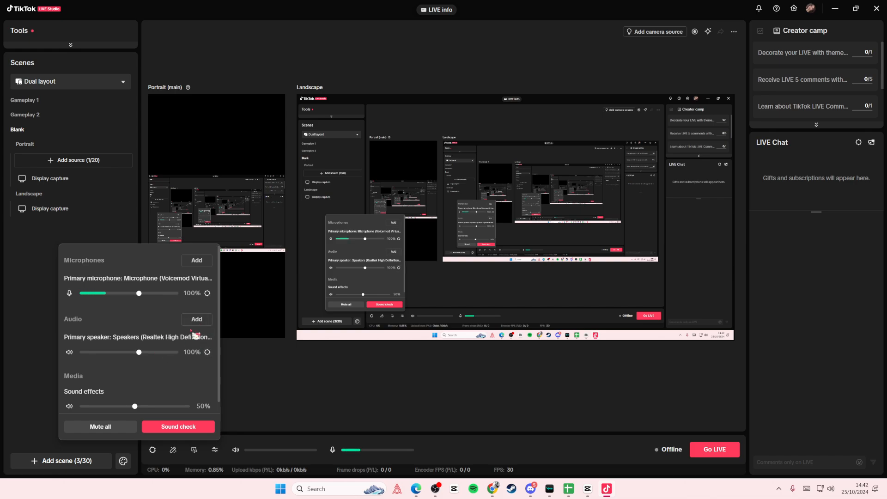
- Set the primary speaker's audio source to Discord.exe, keeping volume at 100%
{"action": "left_click", "coordinate": [207, 352]}
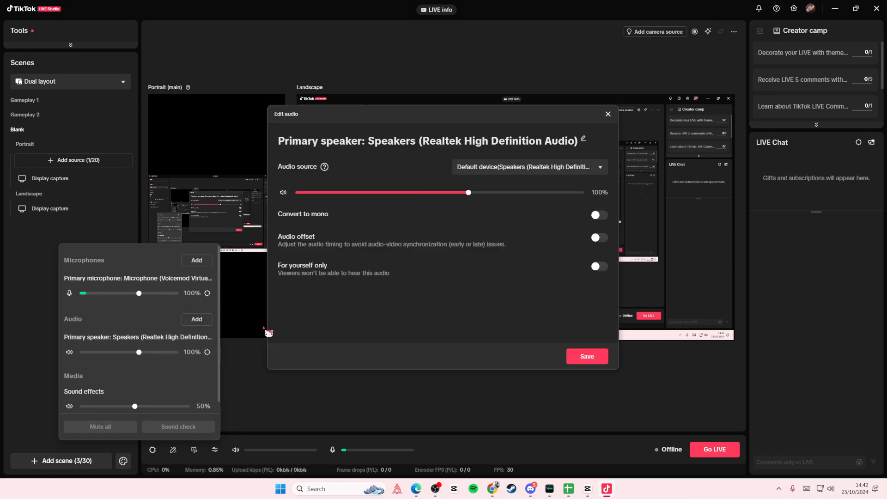
{"action": "left_click", "coordinate": [529, 166]}
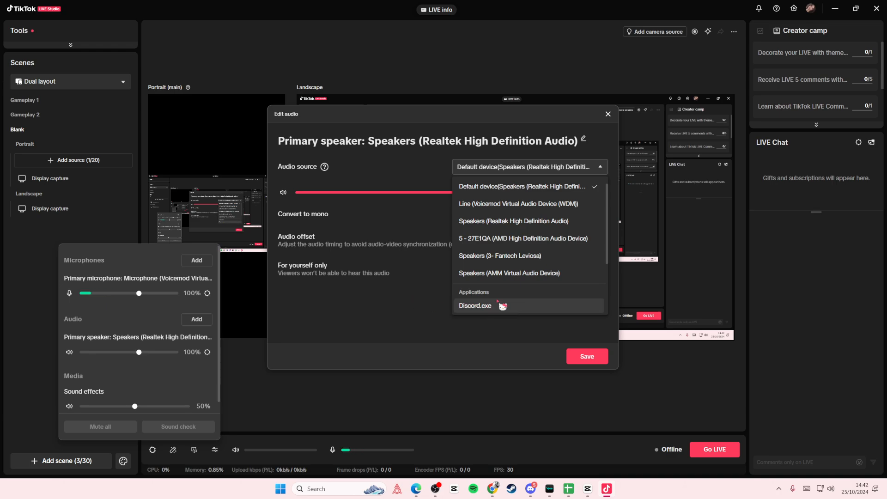
{"action": "left_click", "coordinate": [474, 305]}
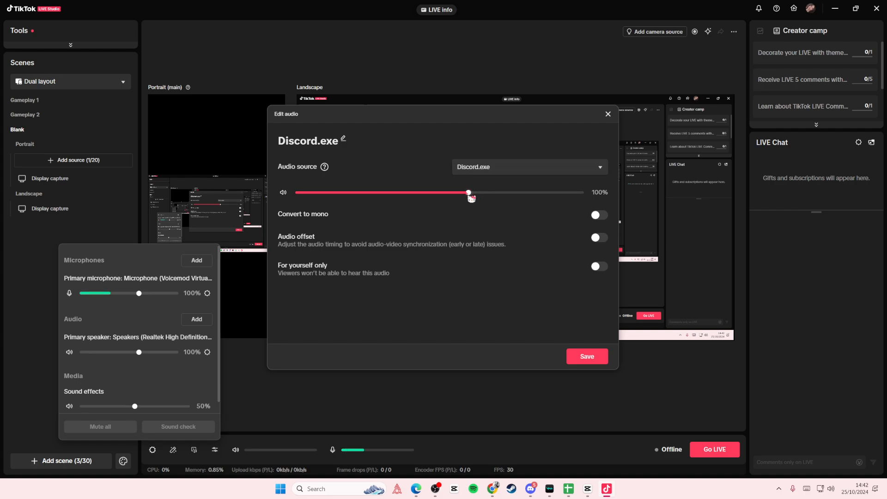
{"action": "left_click_drag", "start_coordinate": [468, 192], "coordinate": [459, 192]}
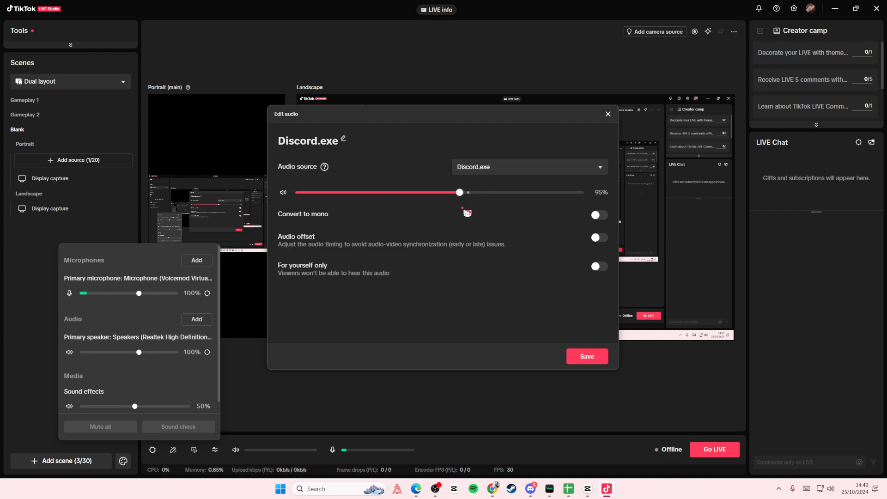
{"action": "left_click_drag", "start_coordinate": [458, 193], "coordinate": [468, 192]}
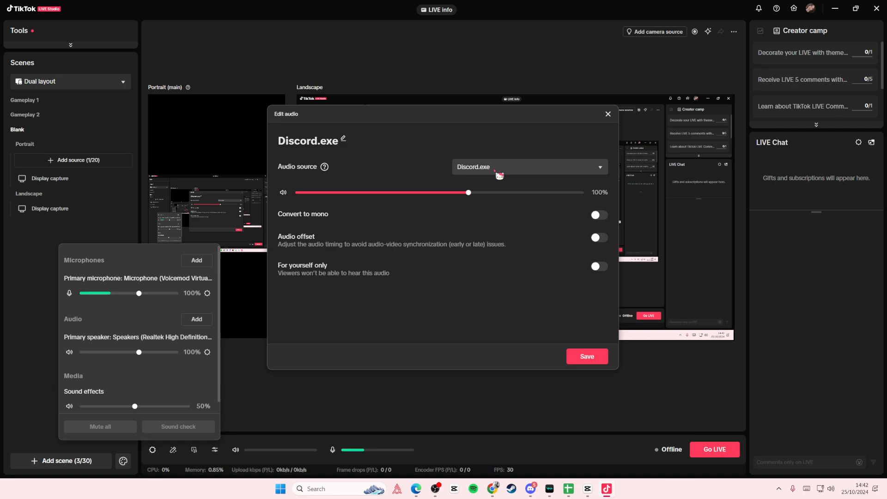
- Change the speaker's audio source to Speakers (AMM Virtual Audio Device)
{"action": "left_click", "coordinate": [530, 167]}
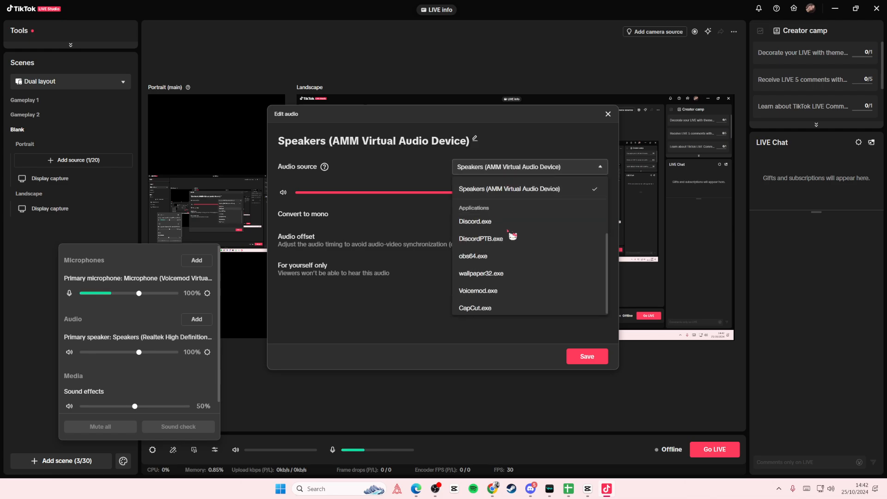
{"action": "left_click", "coordinate": [521, 179]}
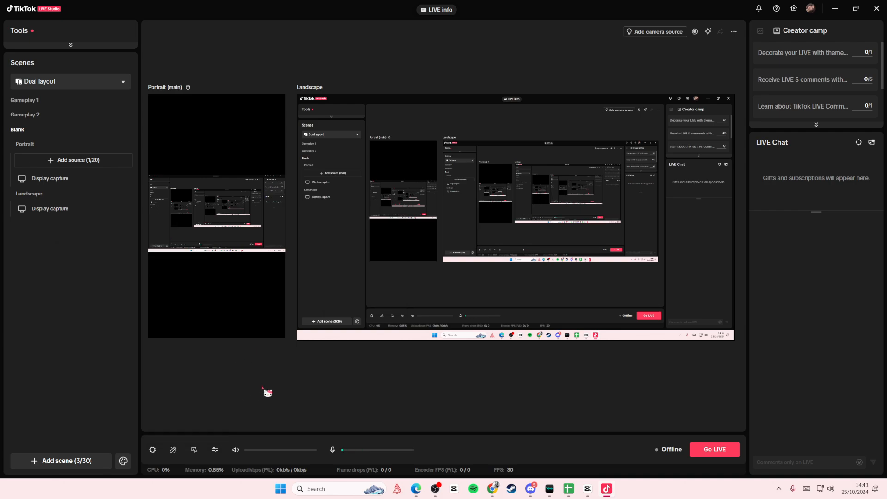
{"action": "mouse_move", "coordinate": [267, 396]}
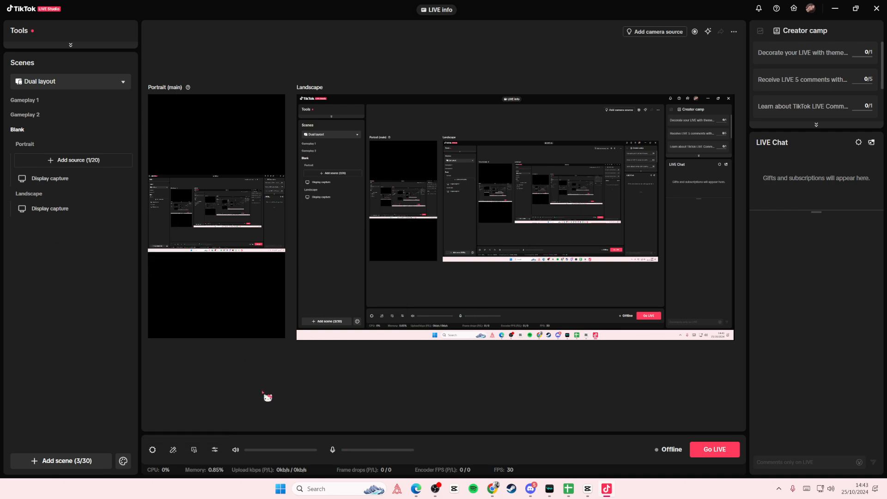